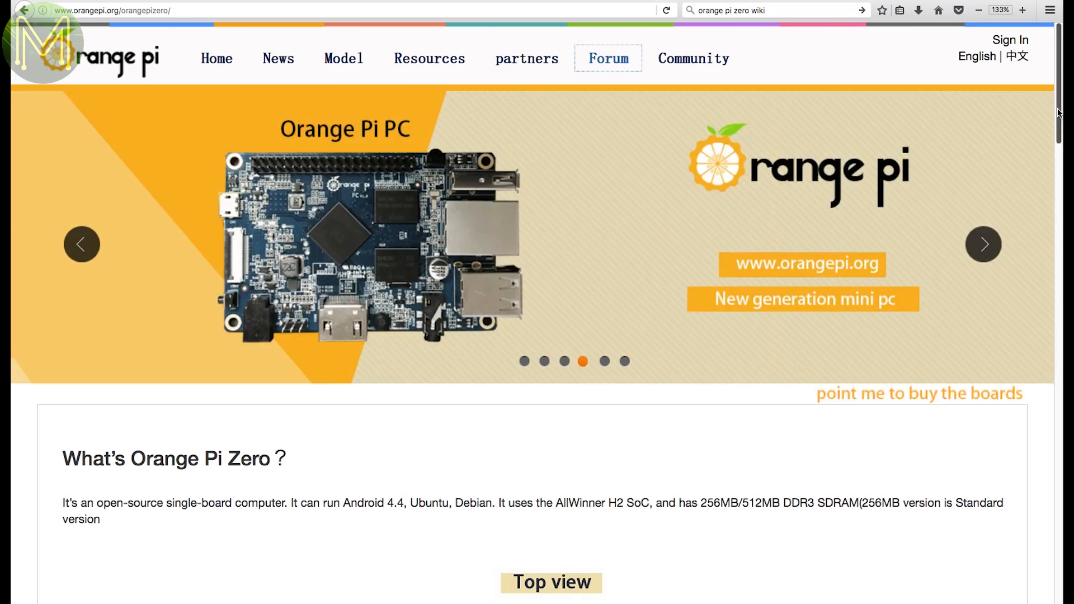
Step: Scroll the Downloads page and search 'zero' to reach the Orange Pi Zero OS images
{"action": "scroll", "scroll_direction": "down", "scroll_amount": 3}
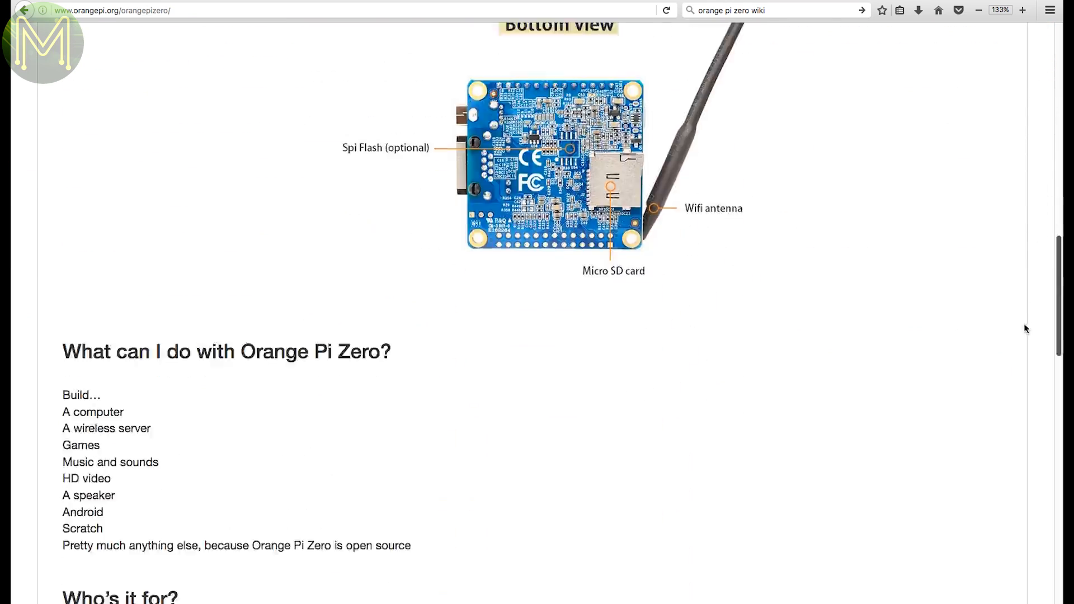
{"action": "scroll", "scroll_direction": "down", "scroll_amount": 3}
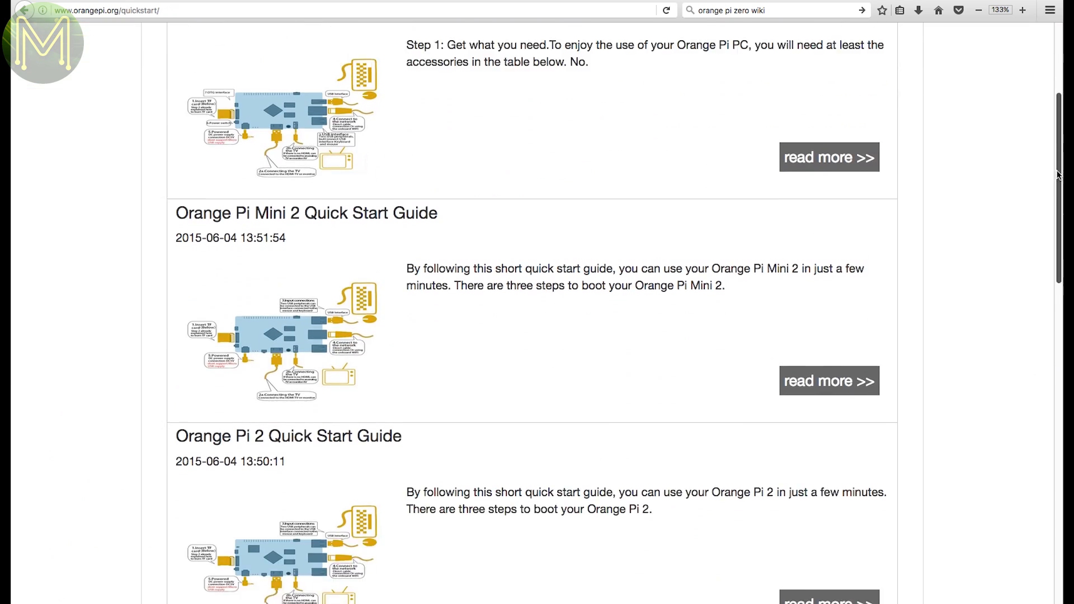
{"action": "scroll", "scroll_direction": "down", "scroll_amount": 3}
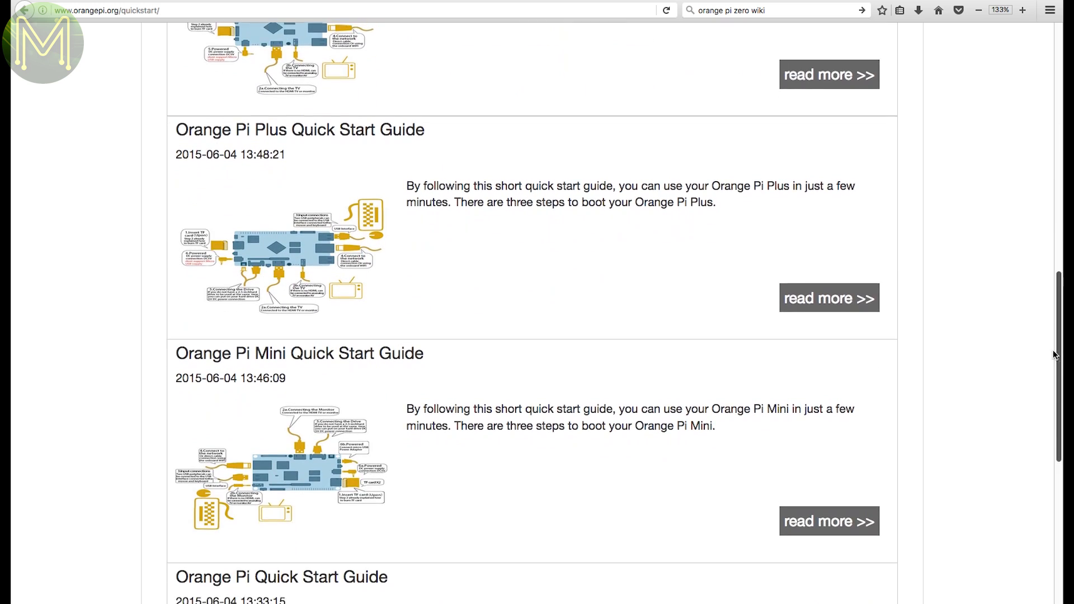
{"action": "scroll", "scroll_direction": "down", "scroll_amount": 3}
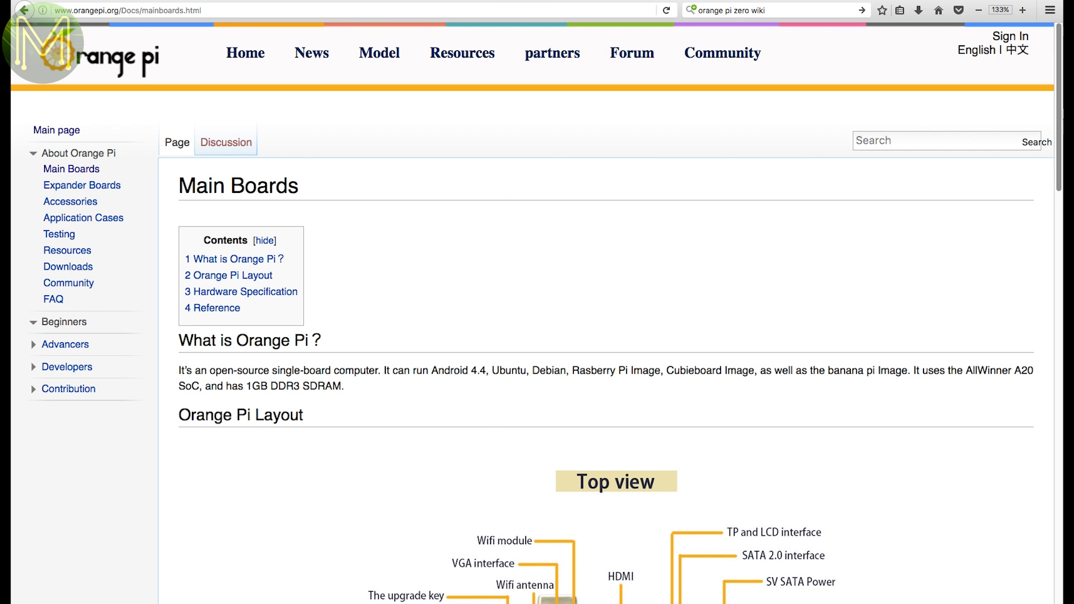
{"action": "type", "text": "zero"}
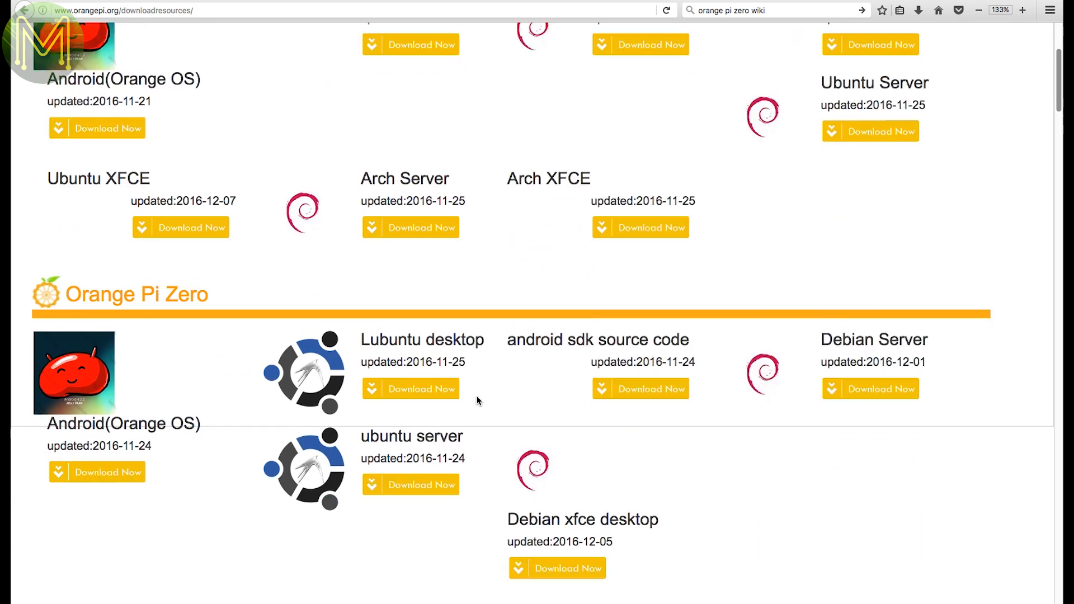
{"action": "scroll", "scroll_direction": "down", "scroll_amount": 3}
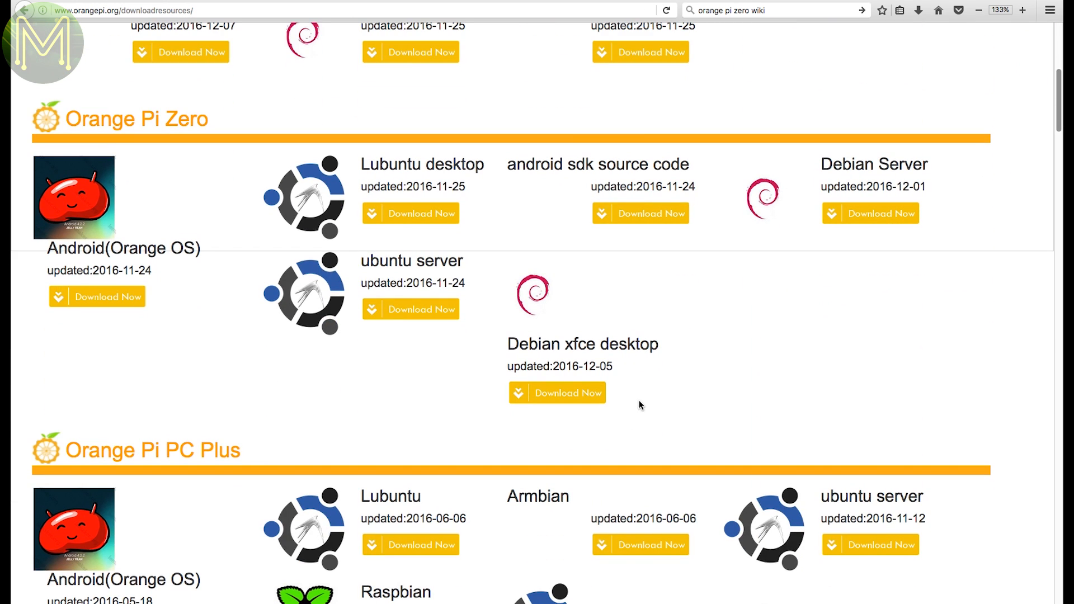
Step: Try the Debian xfce and Lubuntu image downloads via Google Drive and Baidu Cloud
{"action": "left_click", "coordinate": [557, 393]}
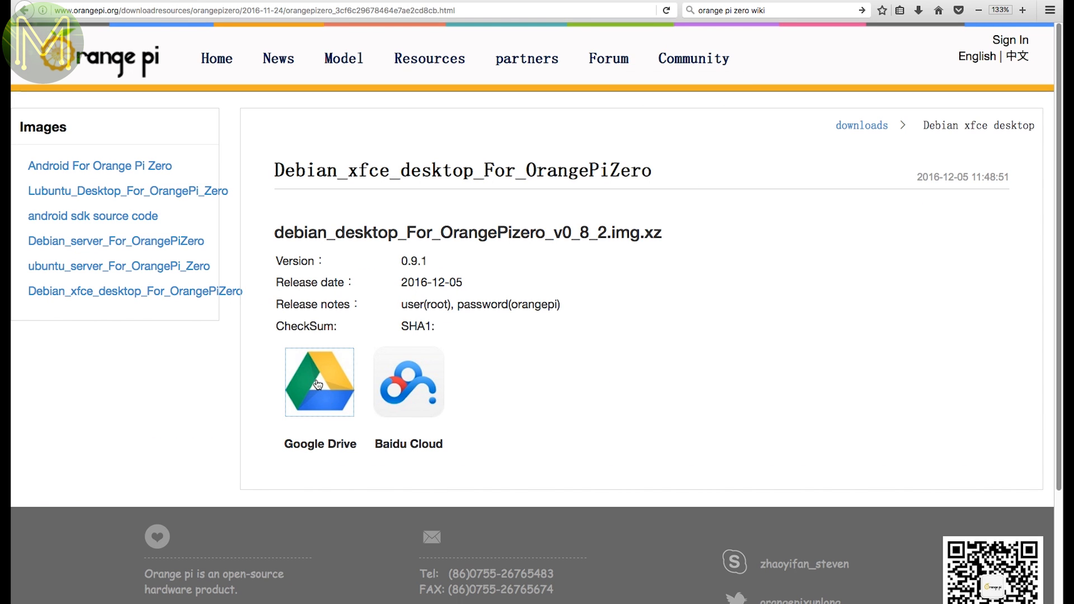
{"action": "left_click", "coordinate": [407, 381]}
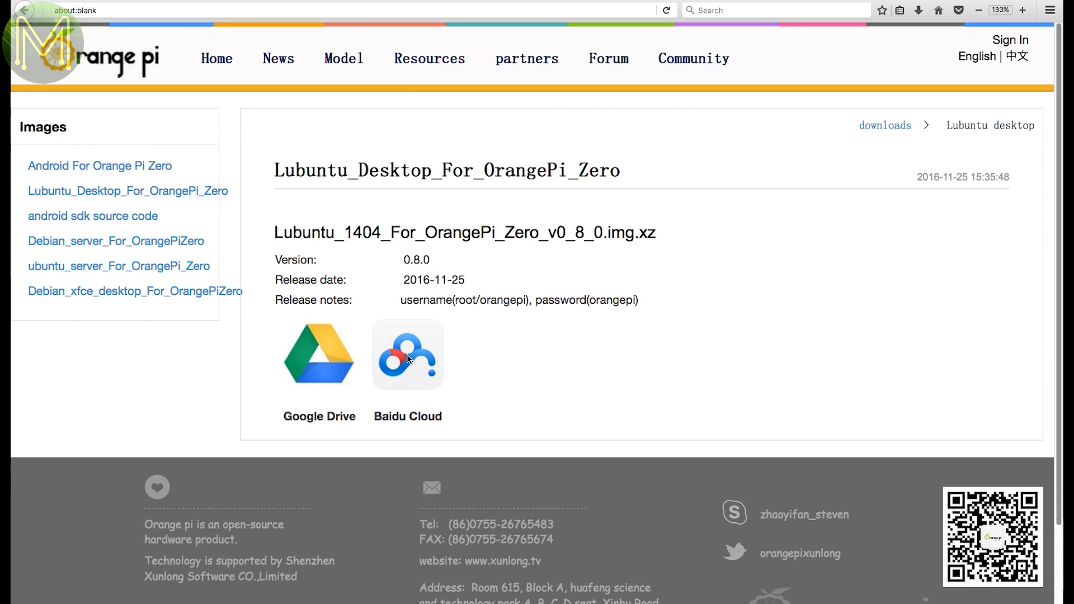
{"action": "left_click", "coordinate": [407, 354]}
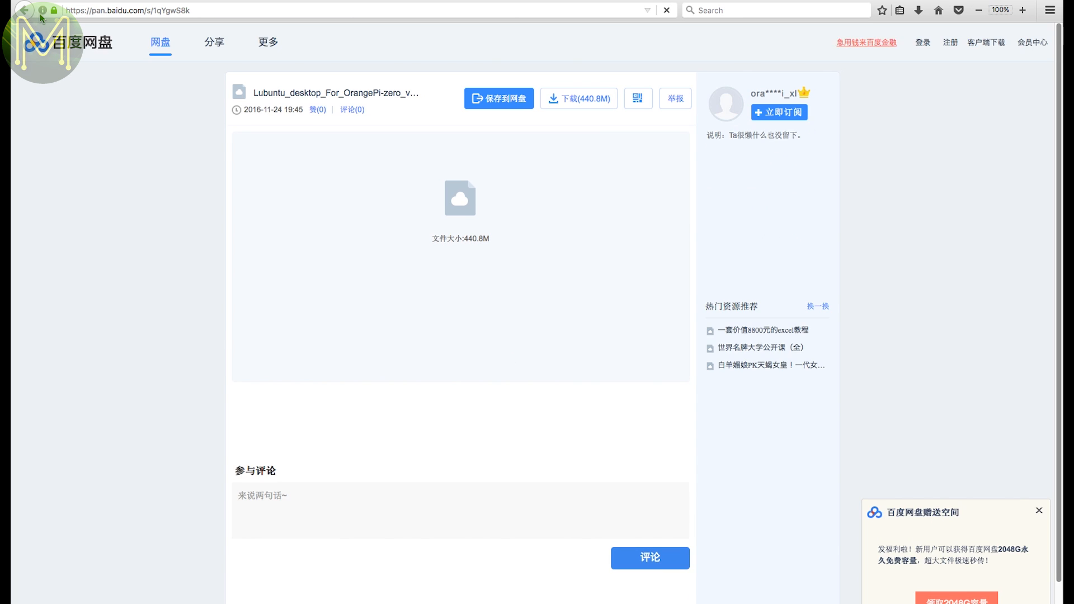
Step: Follow the forum's new download thread to the shared Mega folder of Zero images
{"action": "left_click", "coordinate": [20, 10]}
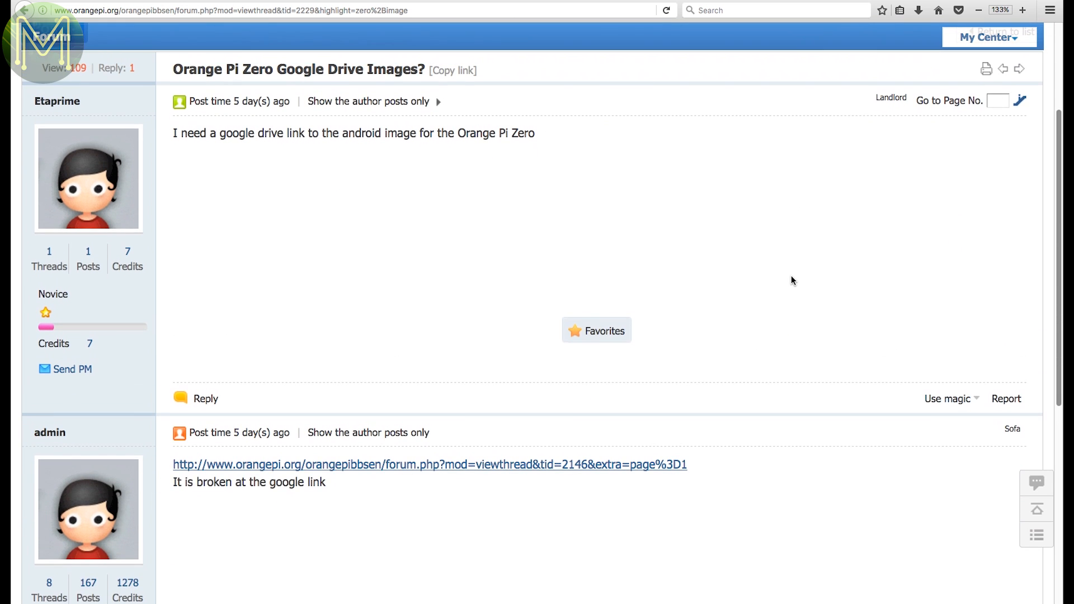
{"action": "left_click", "coordinate": [430, 465]}
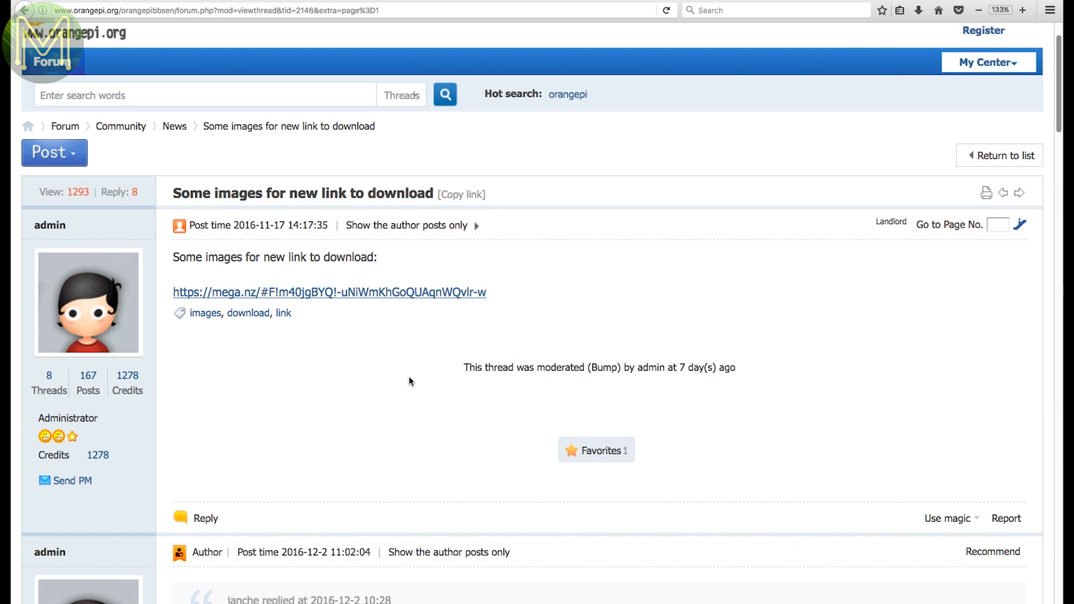
{"action": "left_click", "coordinate": [329, 292]}
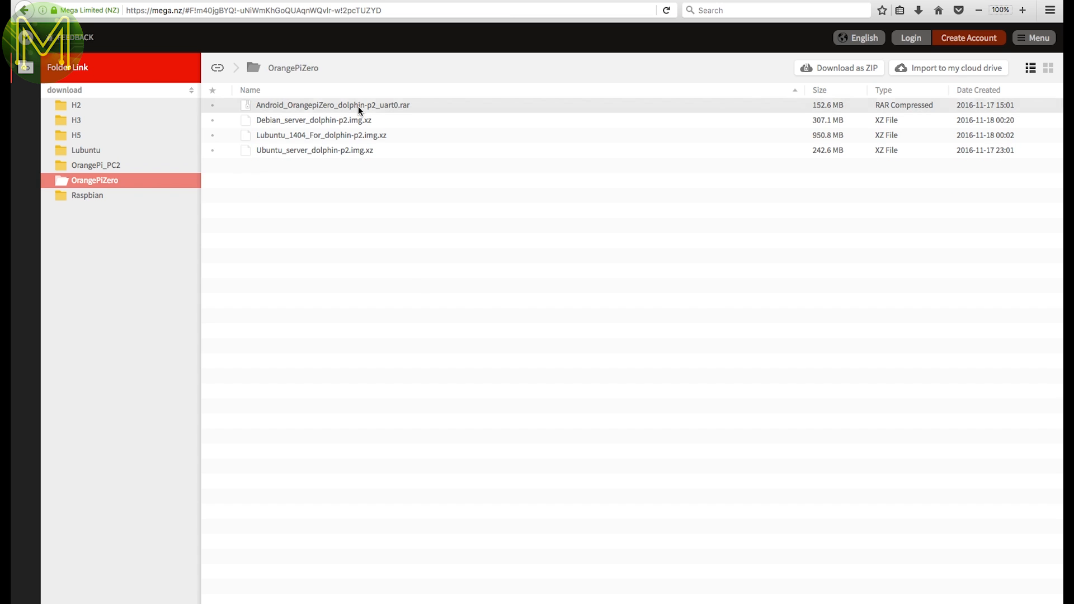
Step: Download Debian_server_dolphin-p2.img.xz from Mega, then Armbian's Jessie server image
{"action": "right_click", "coordinate": [313, 135]}
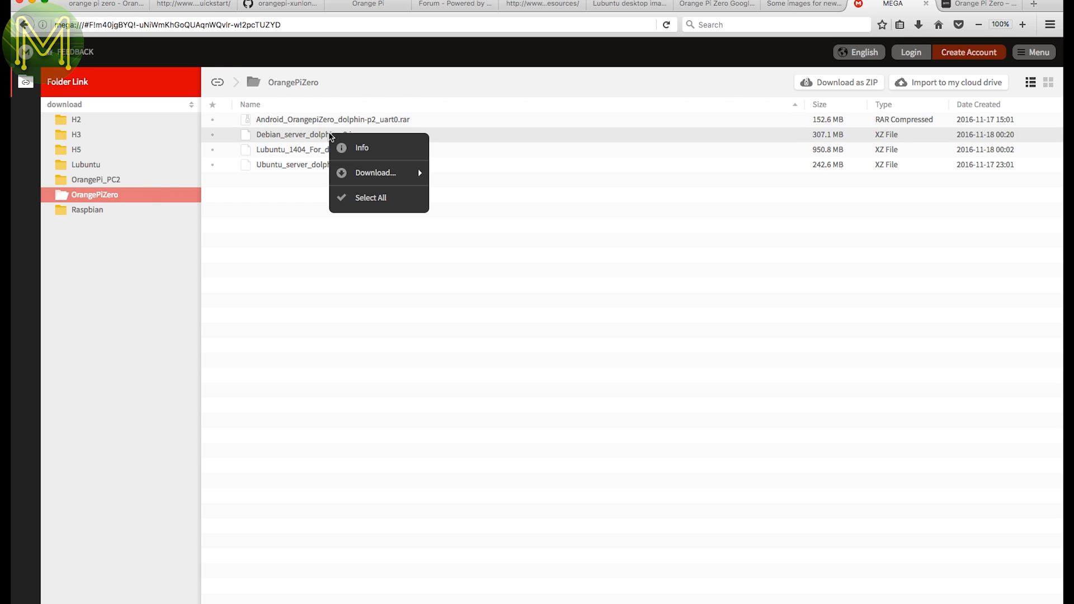
{"action": "mouse_move", "coordinate": [376, 173]}
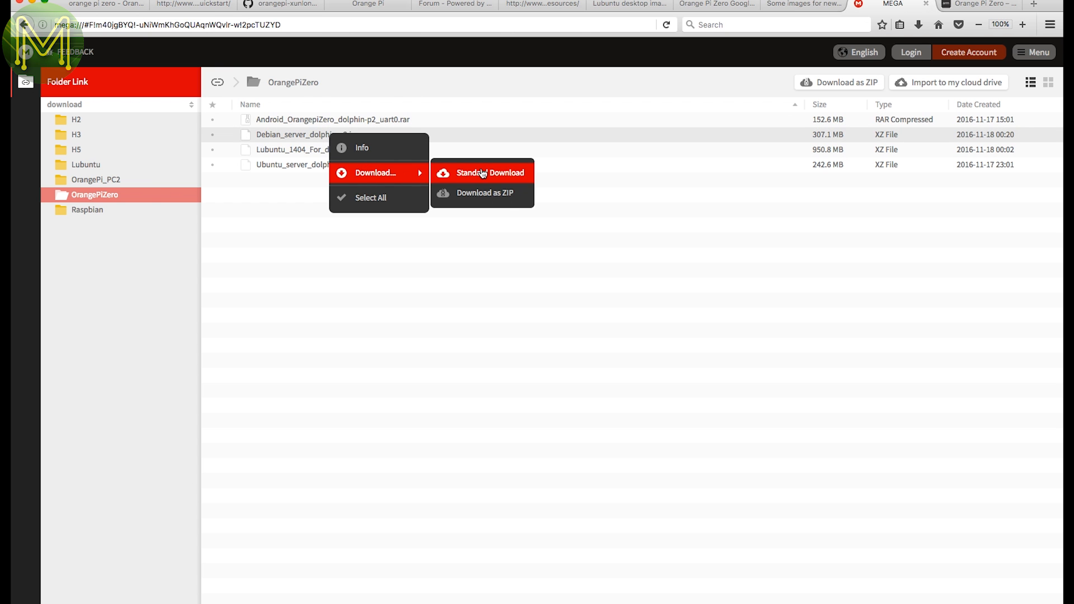
{"action": "left_click", "coordinate": [981, 4]}
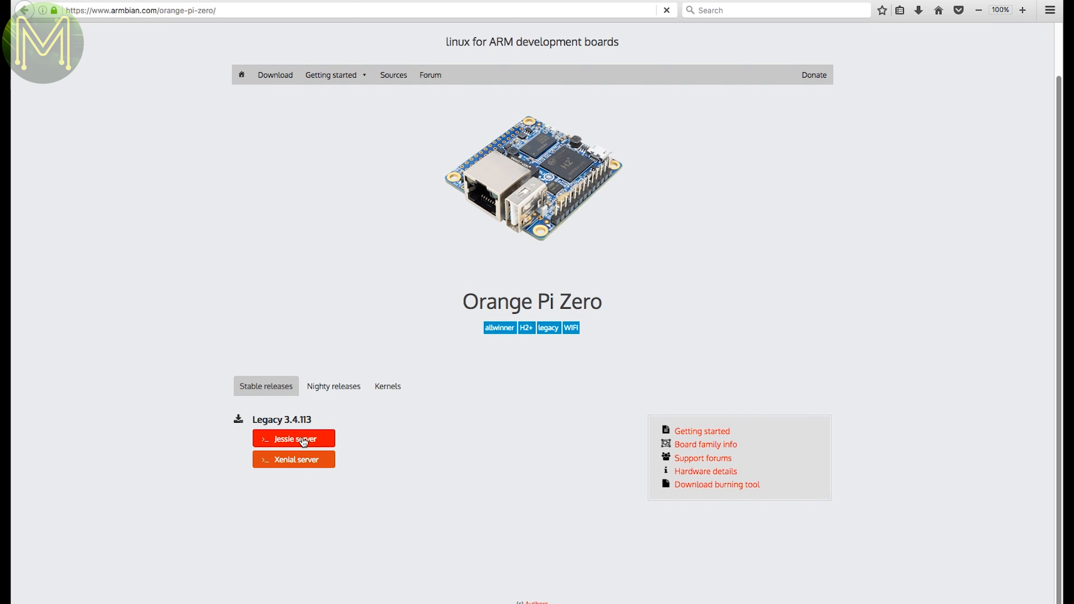
{"action": "left_click", "coordinate": [293, 438]}
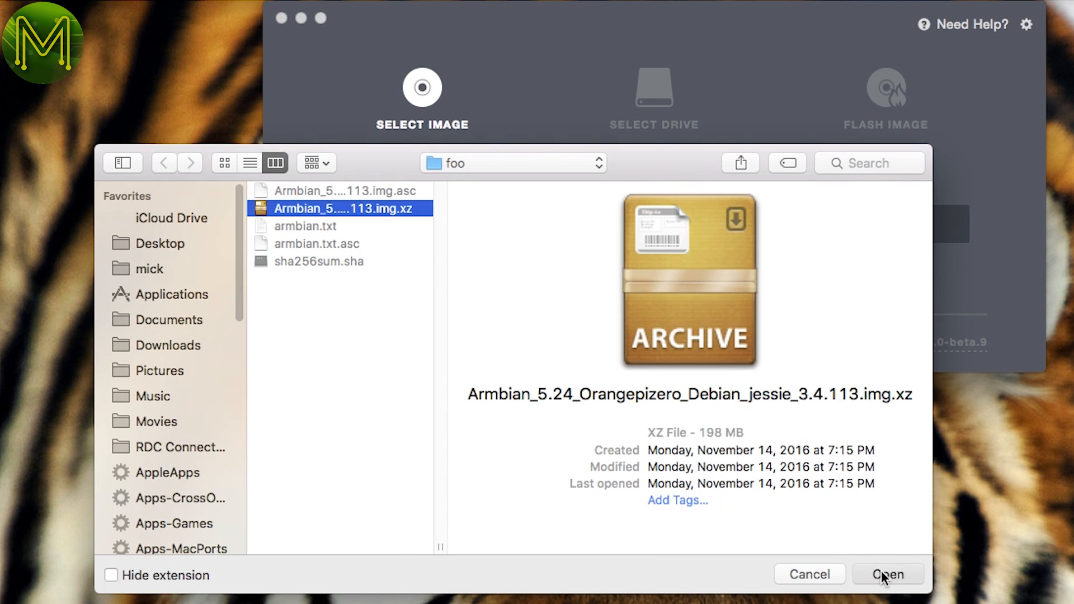
Step: Load the Armbian_5.24 Orangepizero Debian jessie .img.xz as Etcher's image to flash
{"action": "left_click", "coordinate": [887, 574]}
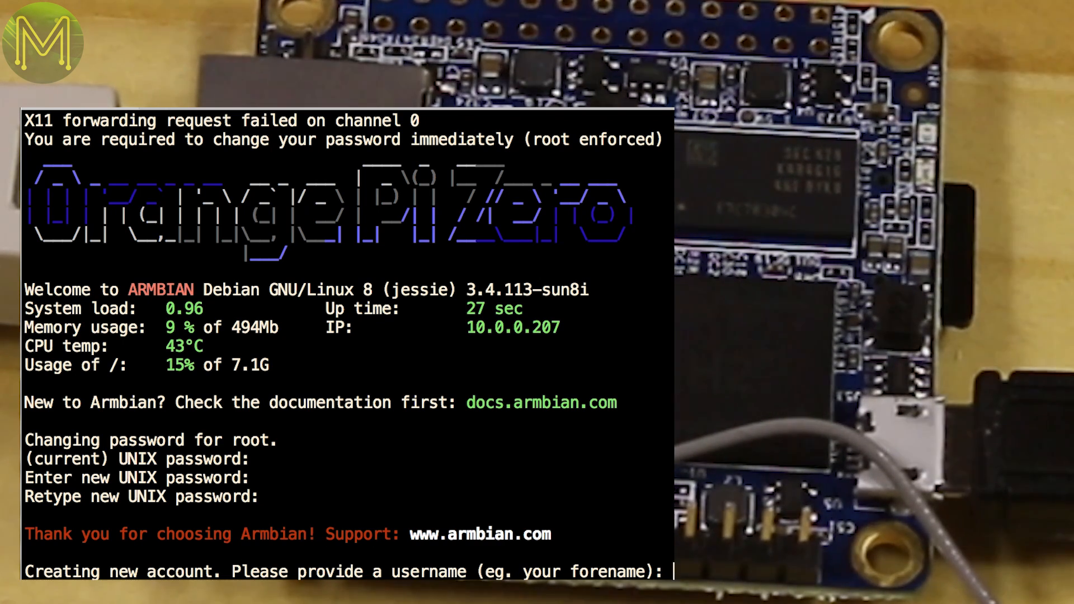
Step: Enter 'mick' as the username for the new Armbian account
{"action": "type", "text": "mick"}
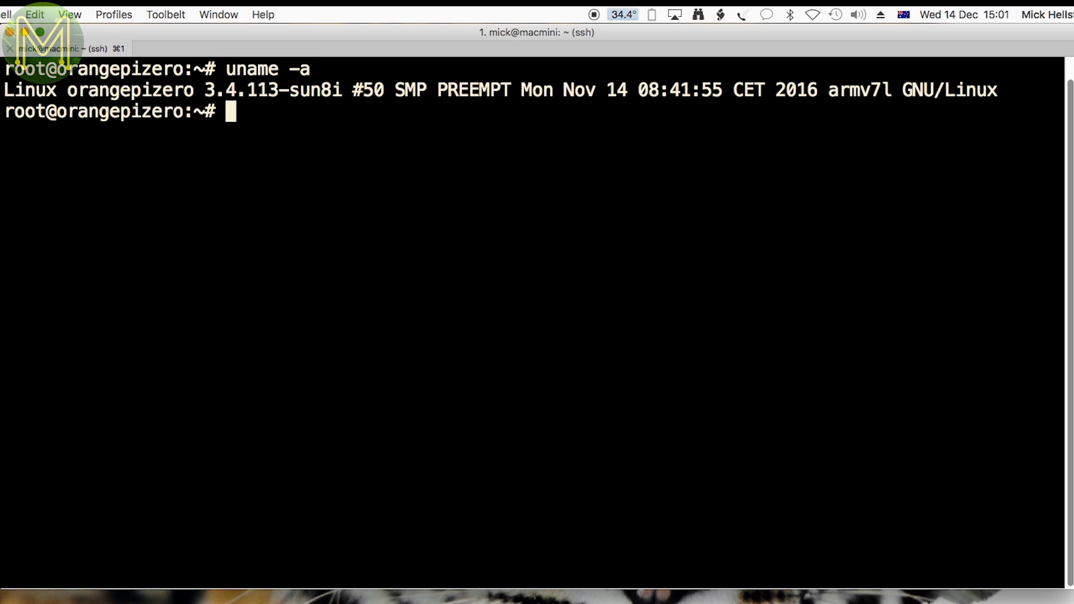
Step: Run df -h and cat gpiochip0/ngpio, reporting 384 GPIO lines
{"action": "type", "text": "df -h"}
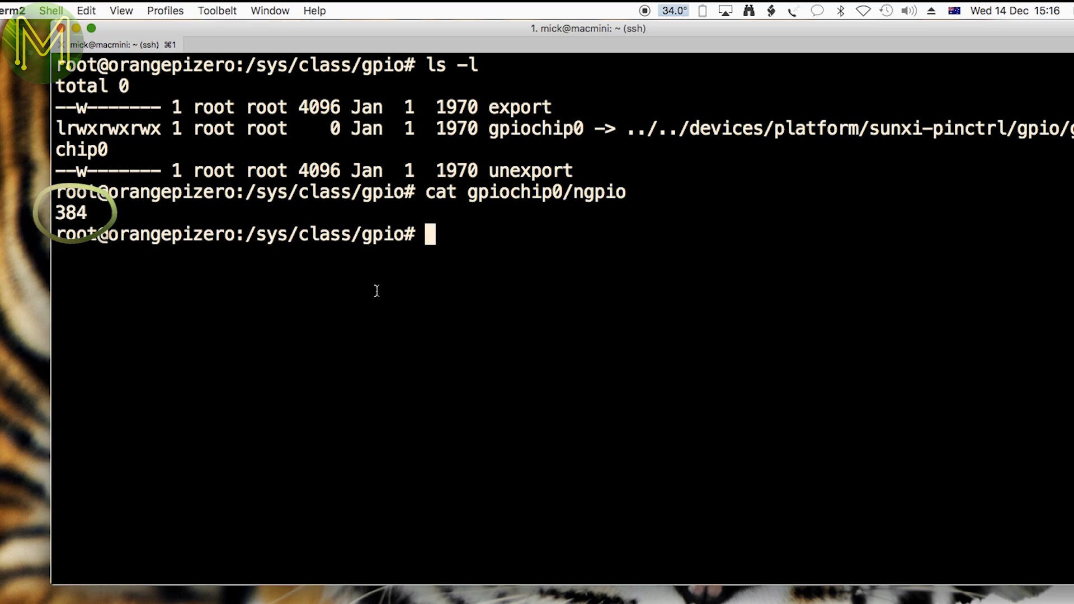
{"action": "type", "text": "cat gpiochip0/ngpio"}
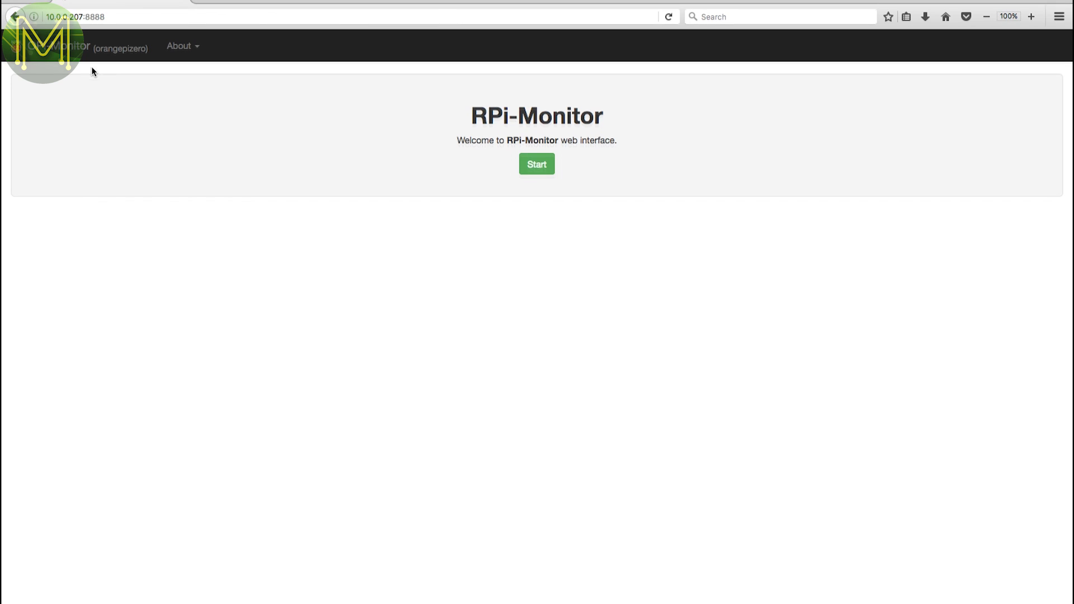
Step: Start RPi-Monitor's Status page showing version, uptime, CPU load, temperature and memory
{"action": "left_click", "coordinate": [536, 164]}
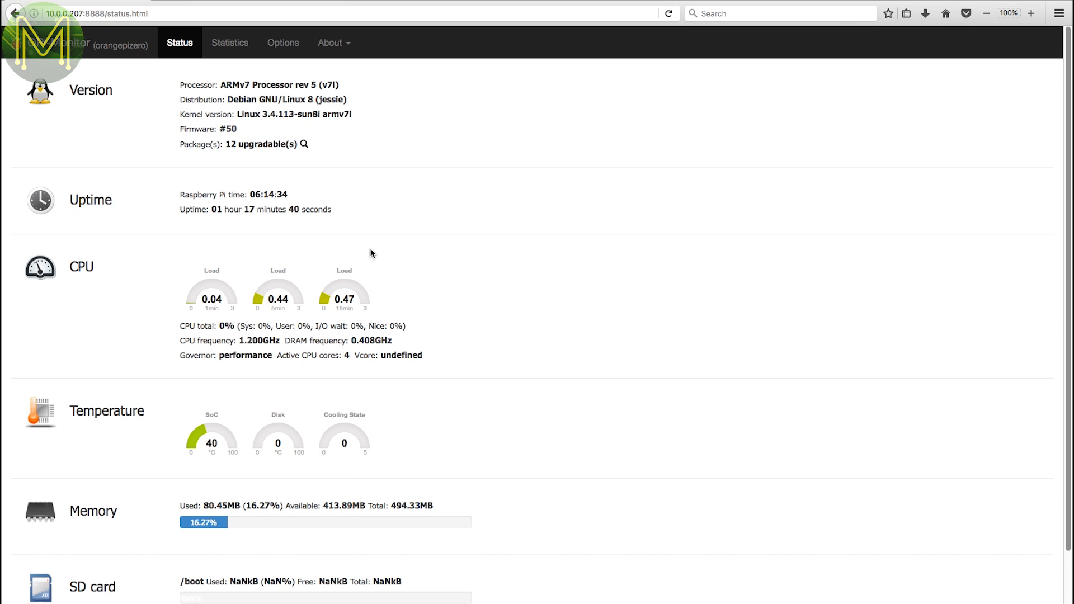
{"action": "mouse_move", "coordinate": [541, 273]}
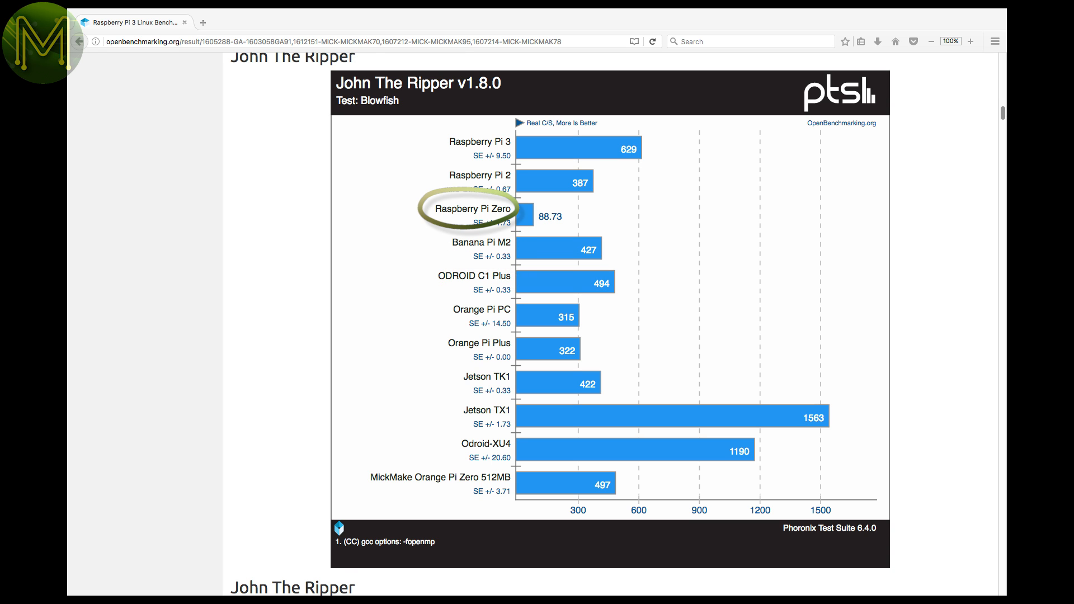
Step: Scroll through the John The Ripper, OpenSSL and FLAC encoding comparison charts
{"action": "scroll", "scroll_direction": "down", "scroll_amount": 3}
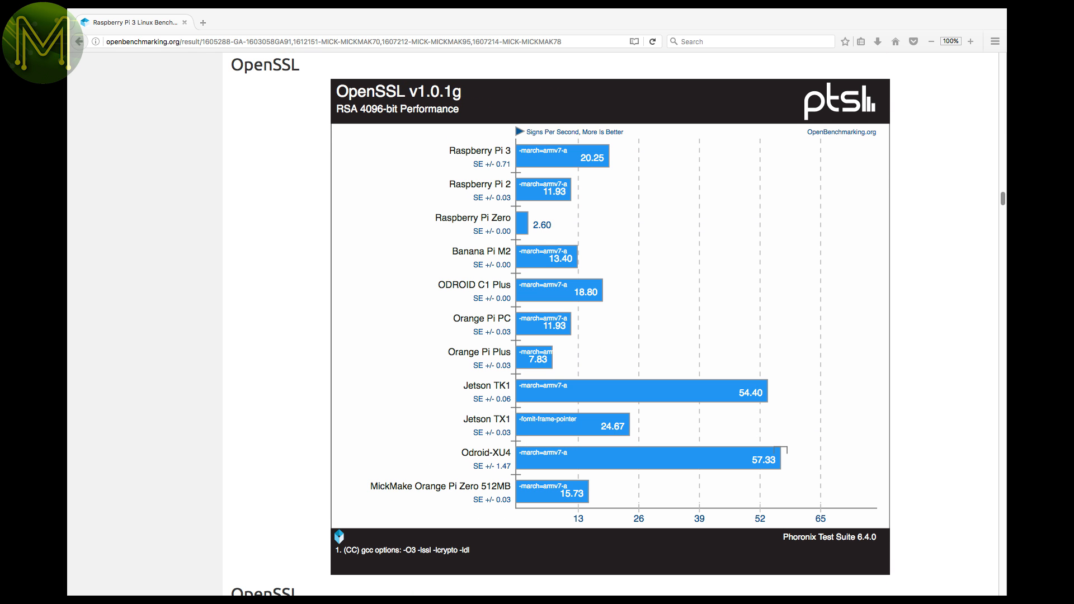
{"action": "scroll", "scroll_direction": "down", "scroll_amount": 3}
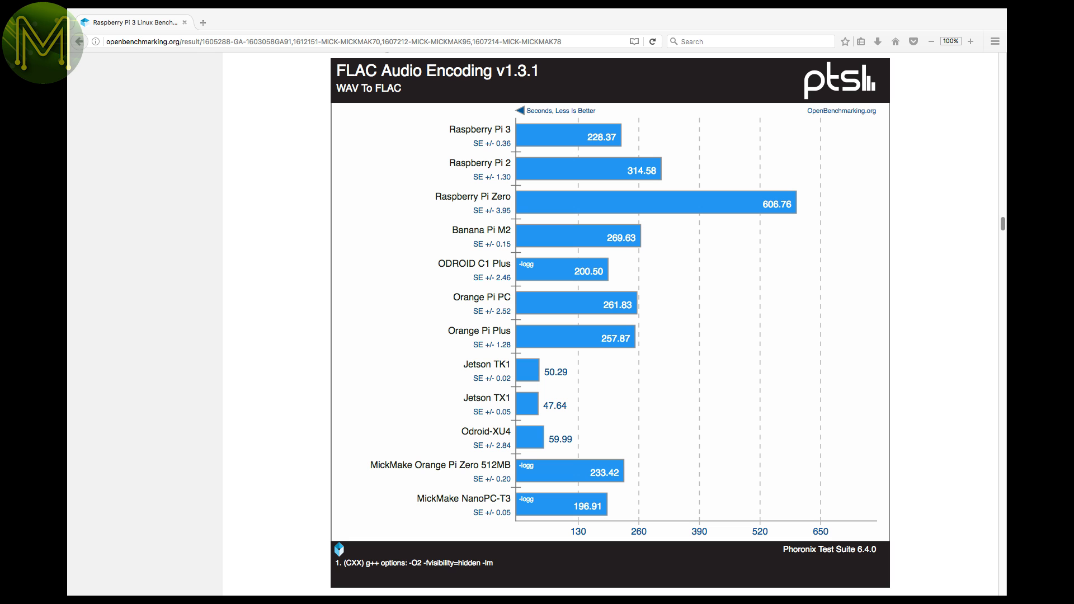